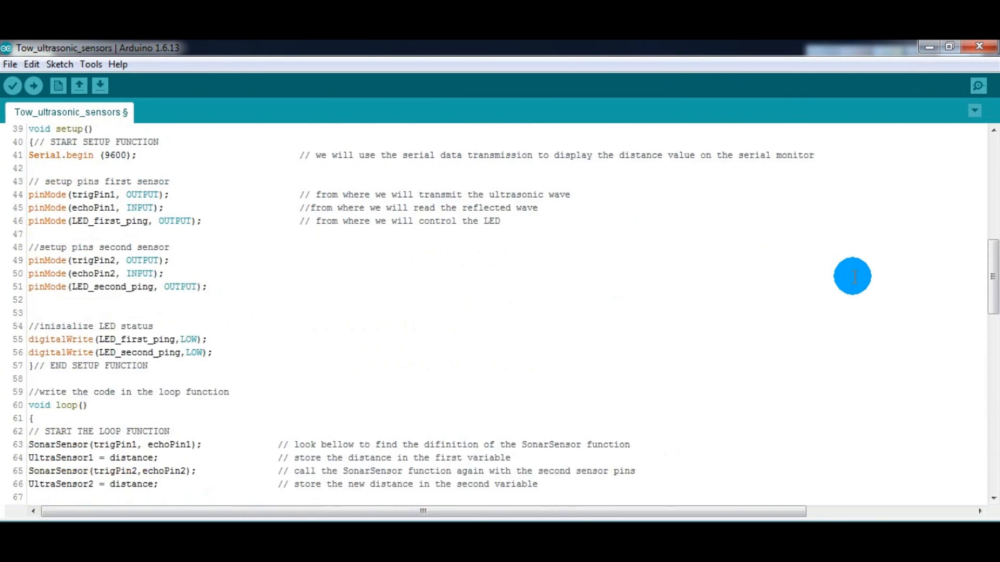
Review earlier readings in the Serial Monitor and focus the input field
{"action": "scroll", "scroll_direction": "up", "scroll_amount": 3}
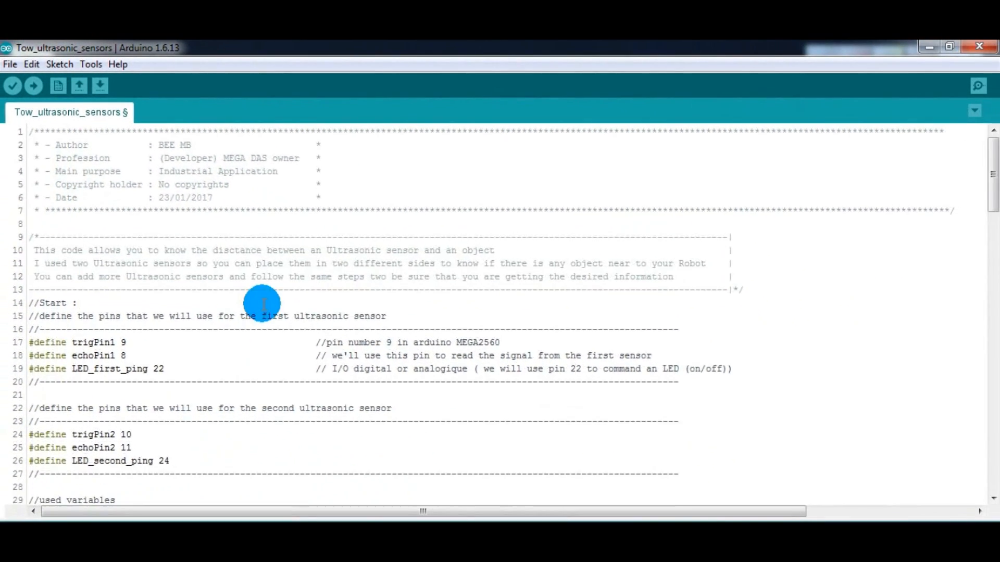
{"action": "scroll", "scroll_direction": "down", "scroll_amount": 3}
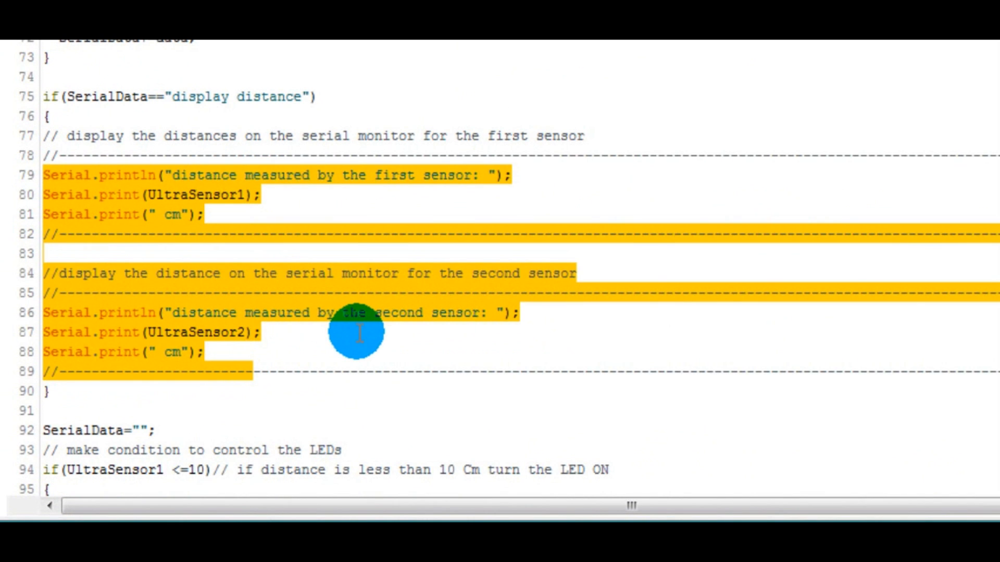
{"action": "scroll", "scroll_direction": "down", "scroll_amount": 3}
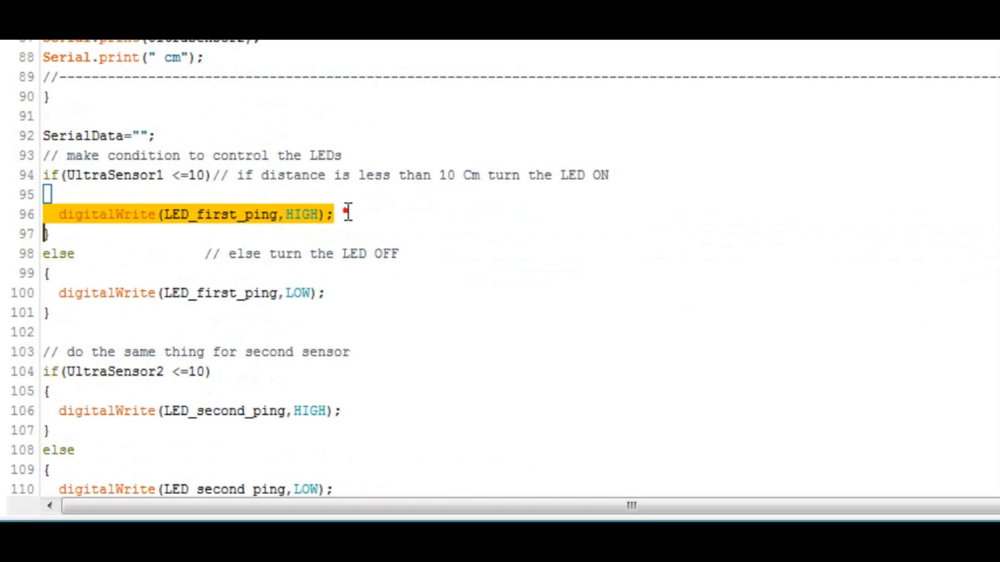
{"action": "left_click", "coordinate": [145, 293]}
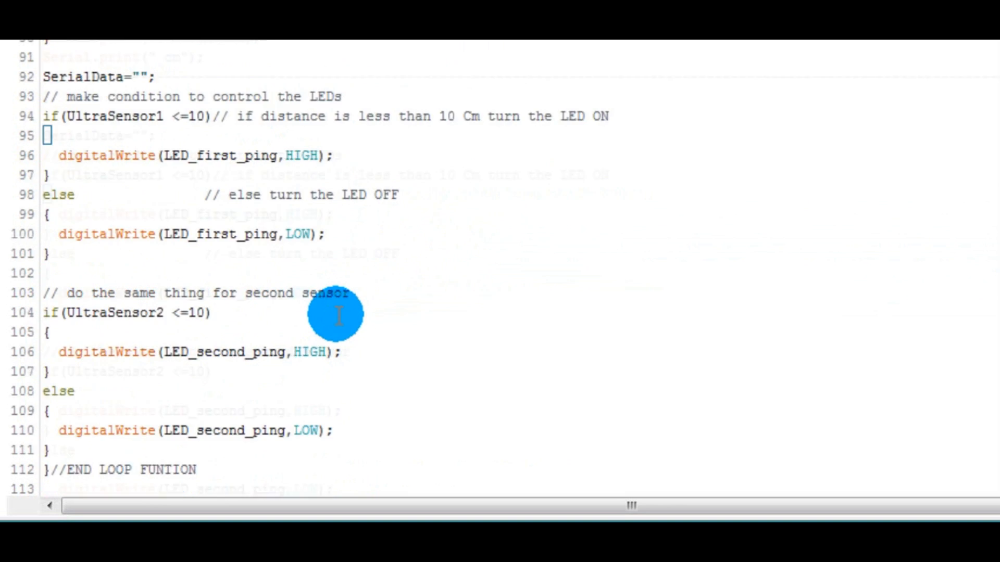
{"action": "scroll", "scroll_direction": "down", "scroll_amount": 3}
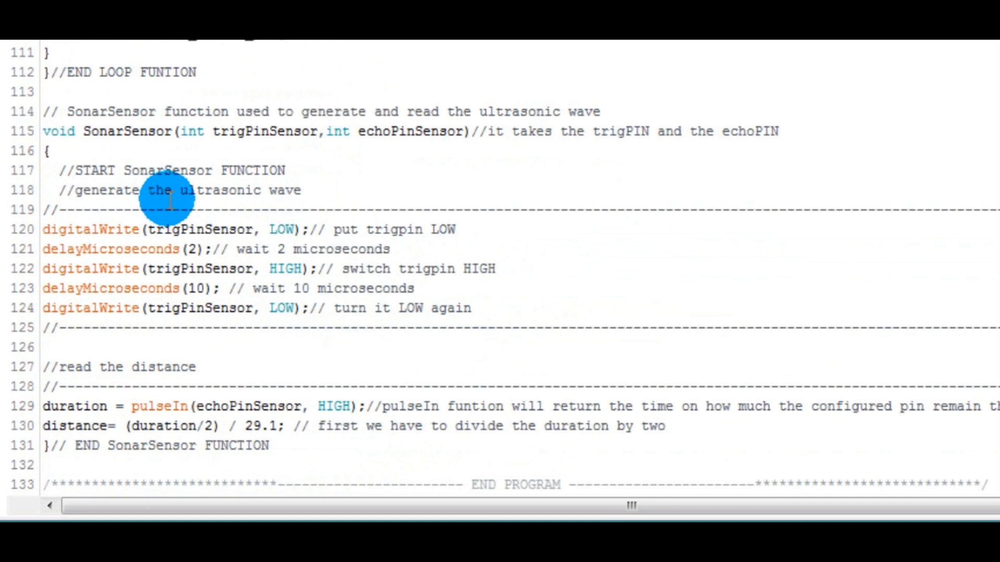
{"action": "double_click", "coordinate": [117, 131]}
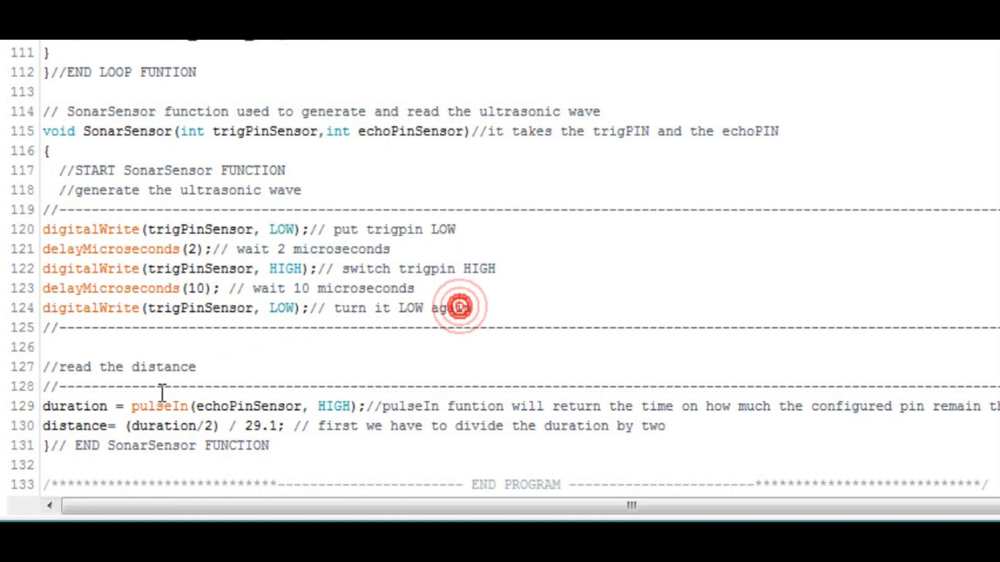
{"action": "double_click", "coordinate": [159, 406]}
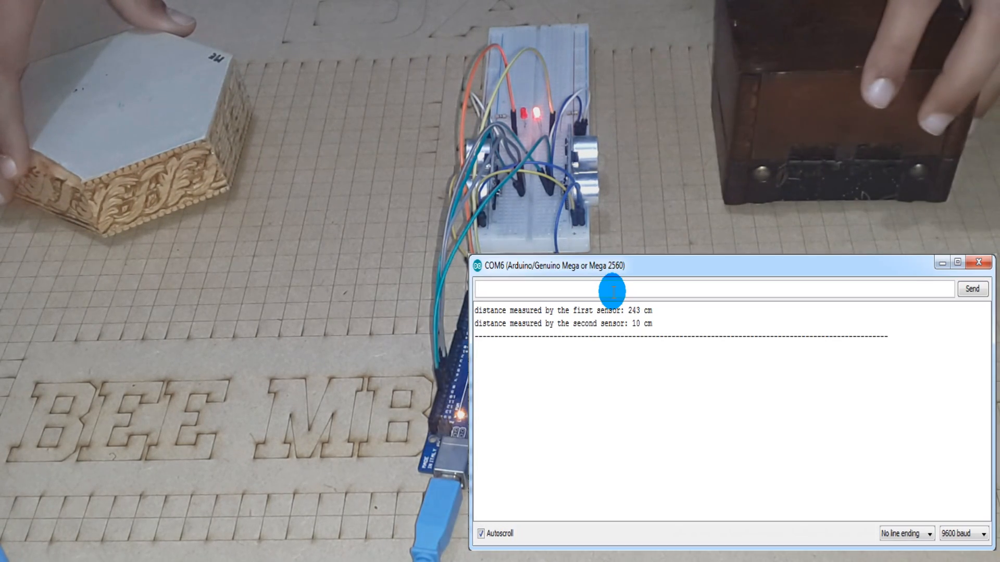
Send 'display distance' requests so new cm readings for both sensors are listed
{"action": "type", "text": "v"}
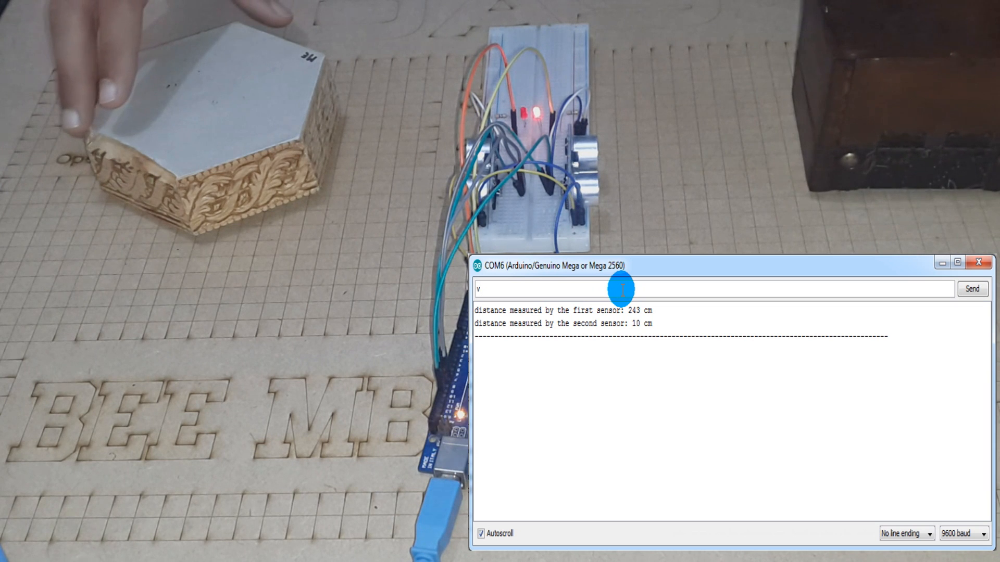
{"action": "type", "text": "display distance"}
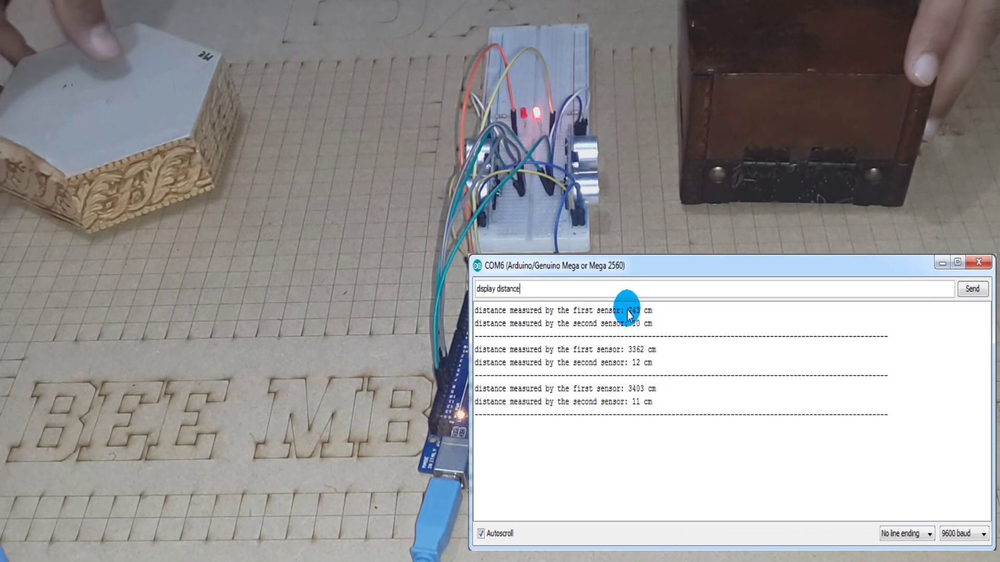
{"action": "left_click", "coordinate": [973, 290]}
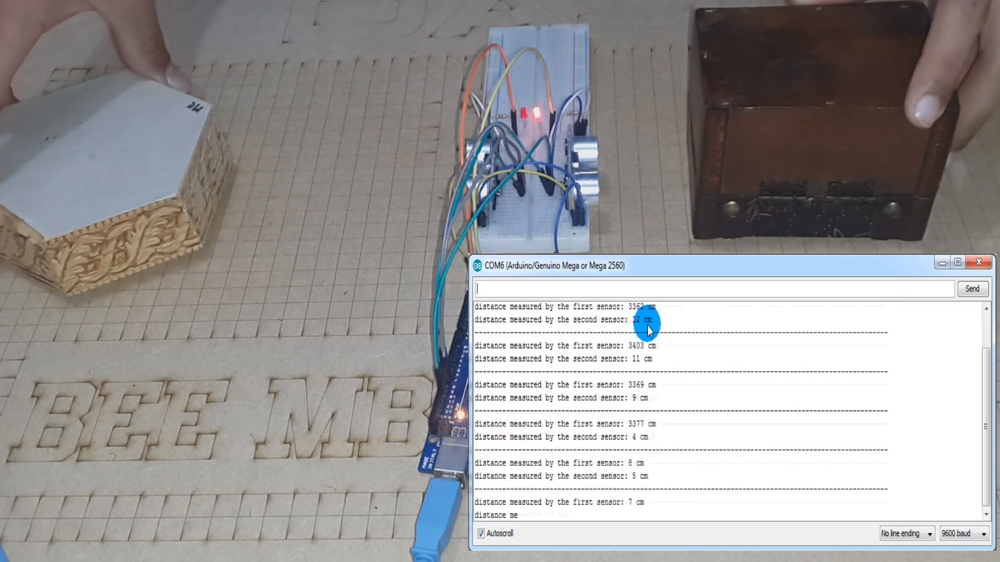
{"action": "type", "text": "display distance"}
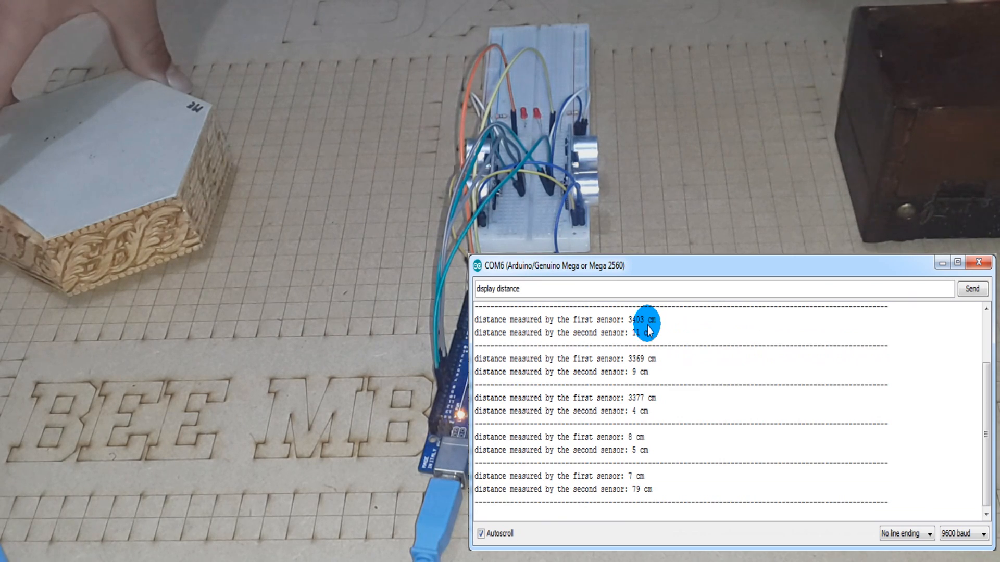